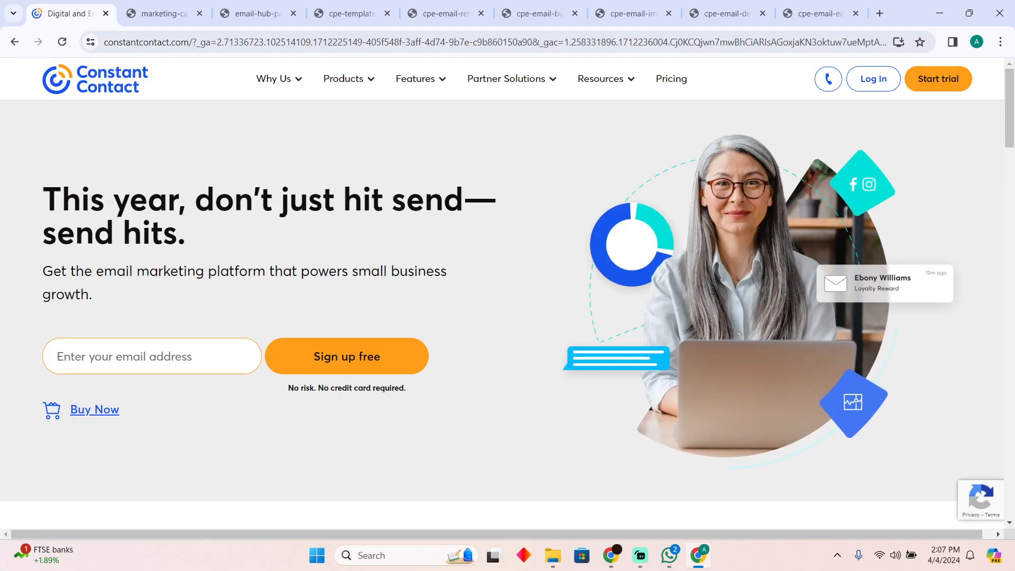
# Show the step 2 screenshot for starting a new email from the Email page.
pyautogui.scroll(-3)
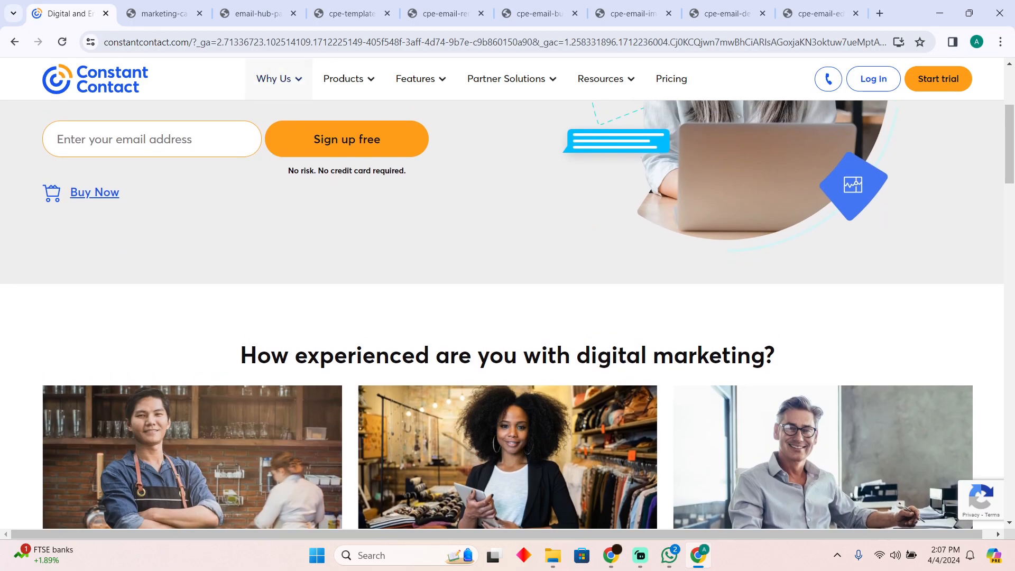
pyautogui.click(163, 13)
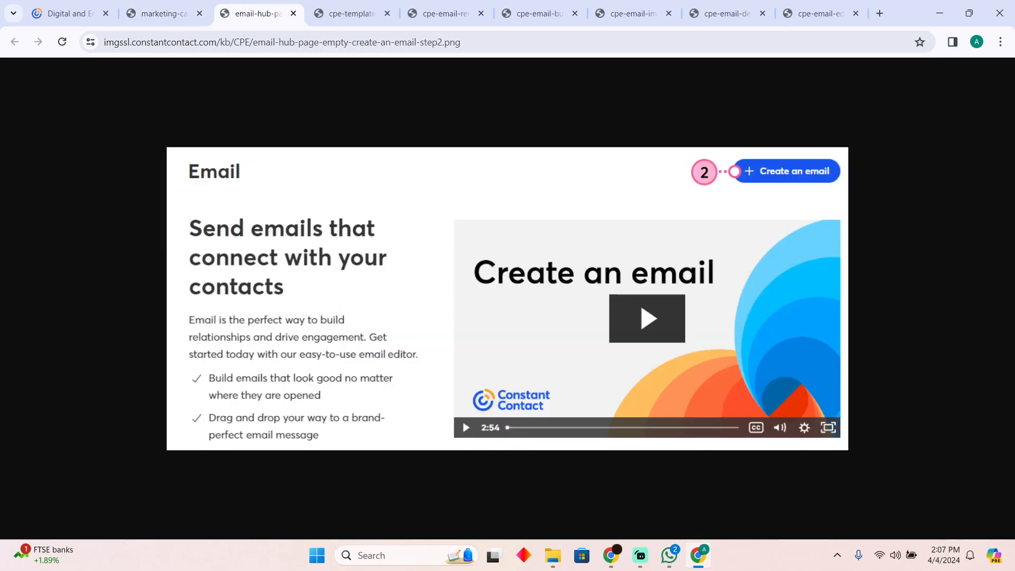
# Show the steps 4–5 screenshot renaming the campaign to 'New Breakfast Menu'.
pyautogui.click(350, 13)
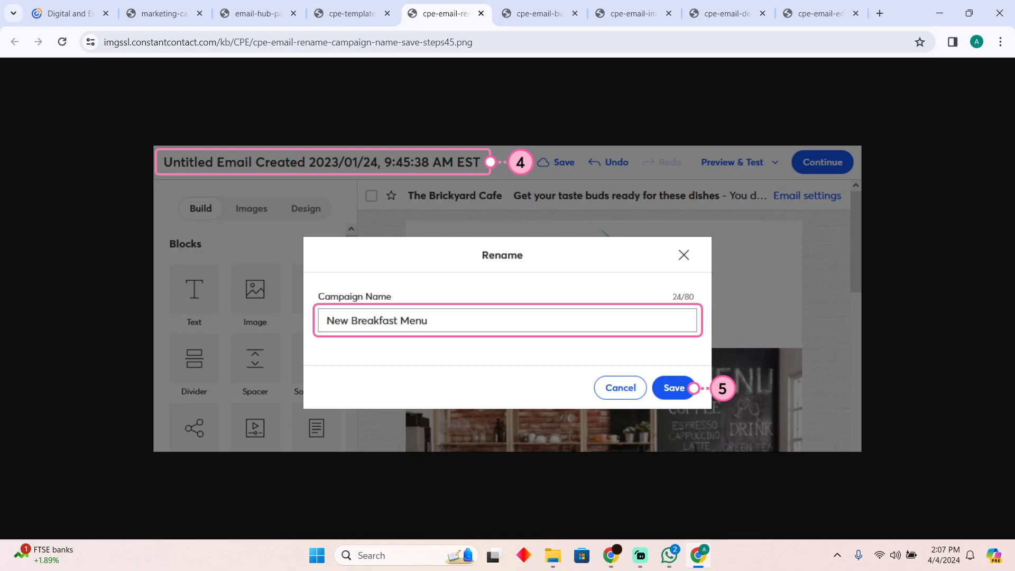
# Go past the Design backgrounds screenshot to the step 9 edit-header image.
pyautogui.click(672, 388)
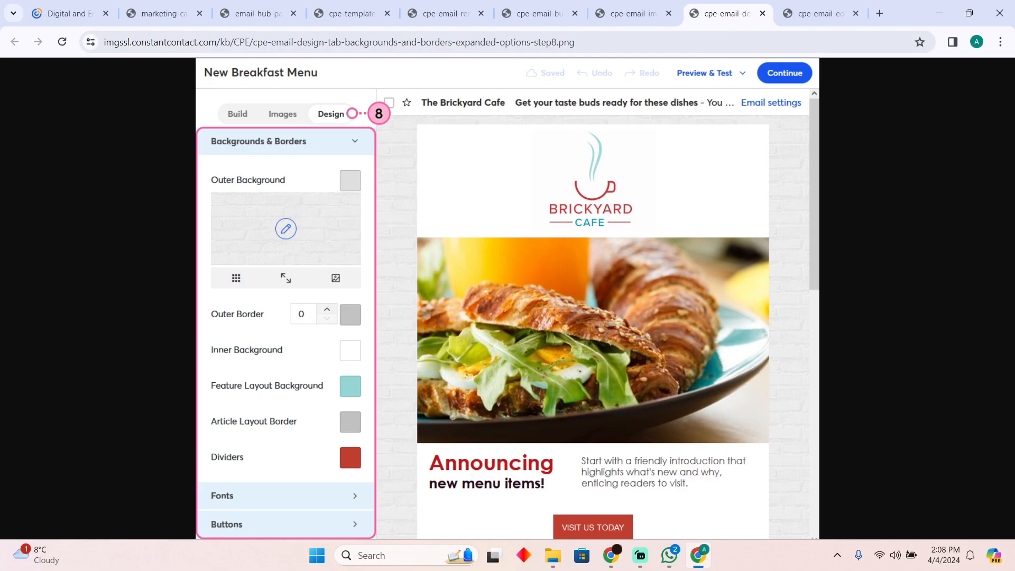
pyautogui.click(821, 13)
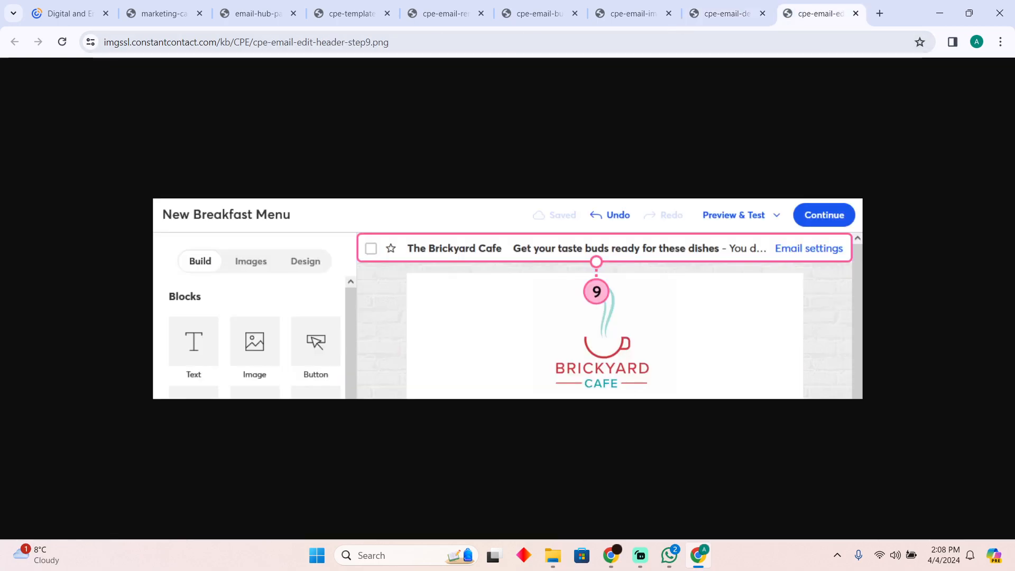